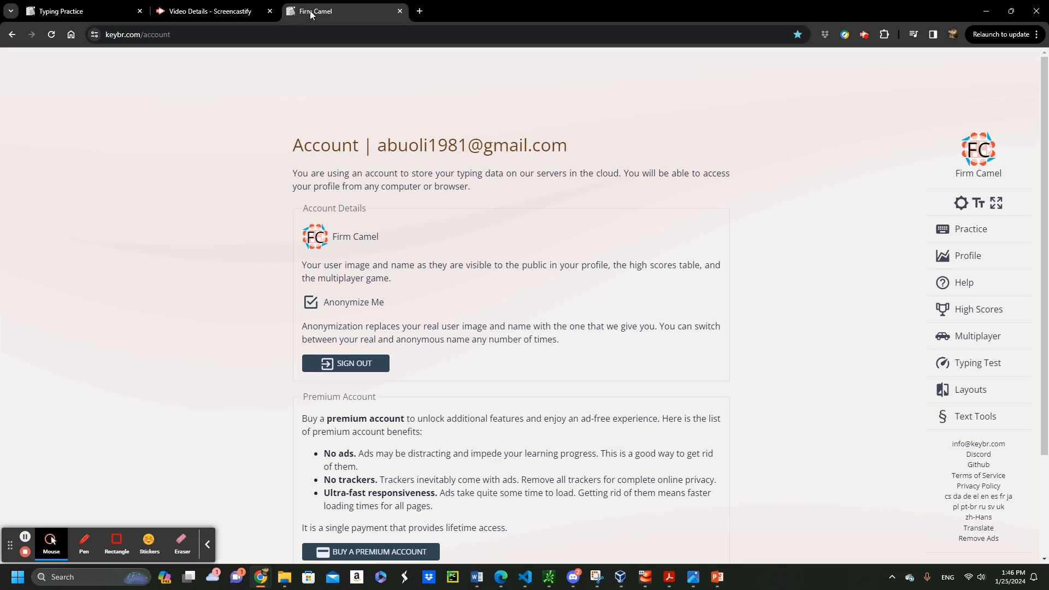
Scroll down the Account page past the anonymized profile to the premium and deletion options
{"action": "scroll", "scroll_direction": "down", "scroll_amount": 3}
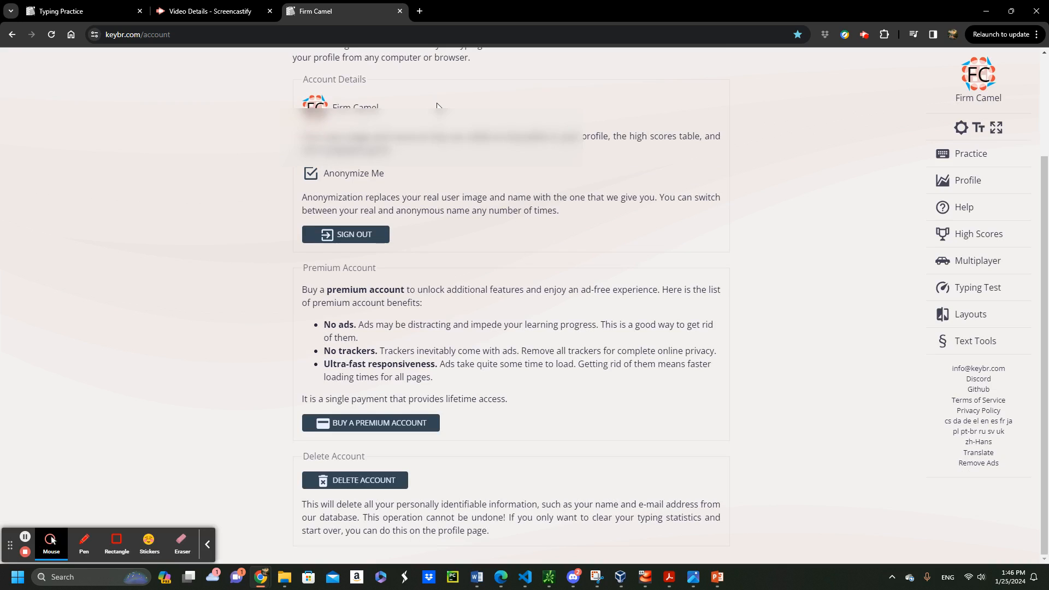
{"action": "mouse_move", "coordinate": [531, 174]}
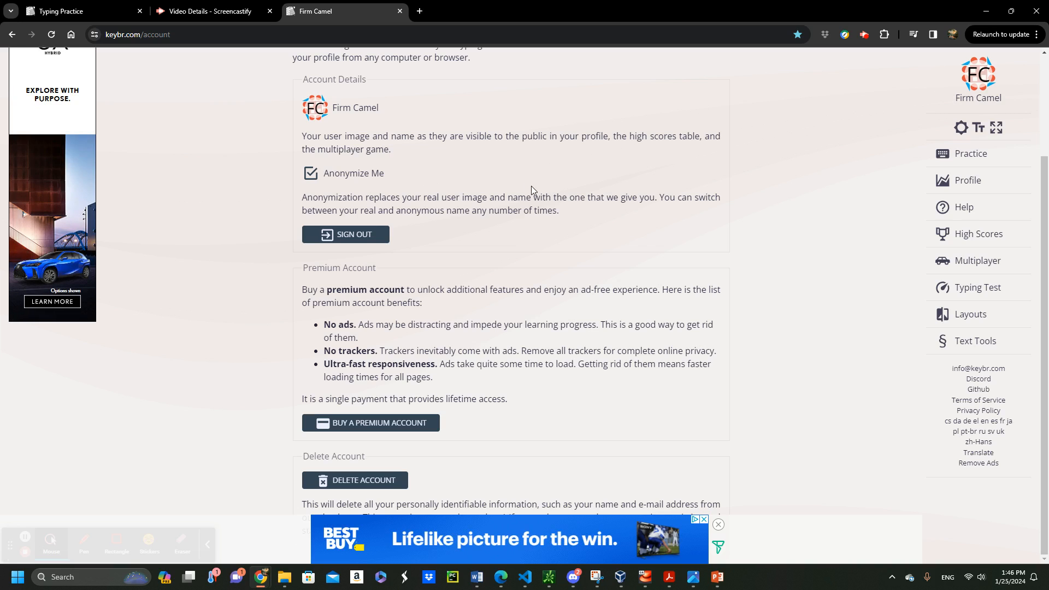
{"action": "mouse_move", "coordinate": [693, 210]}
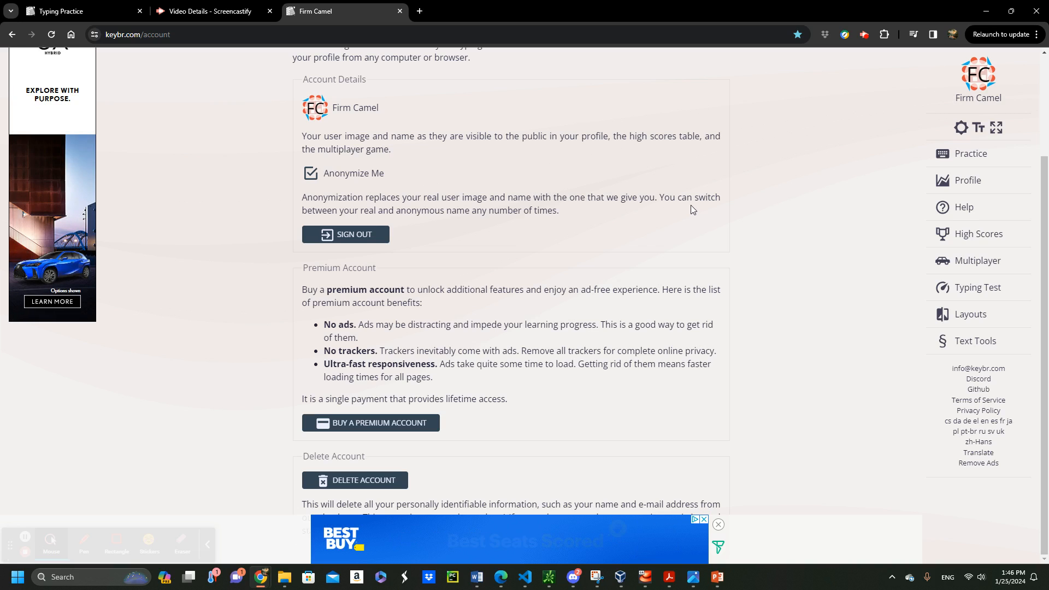
{"action": "mouse_move", "coordinate": [901, 190]}
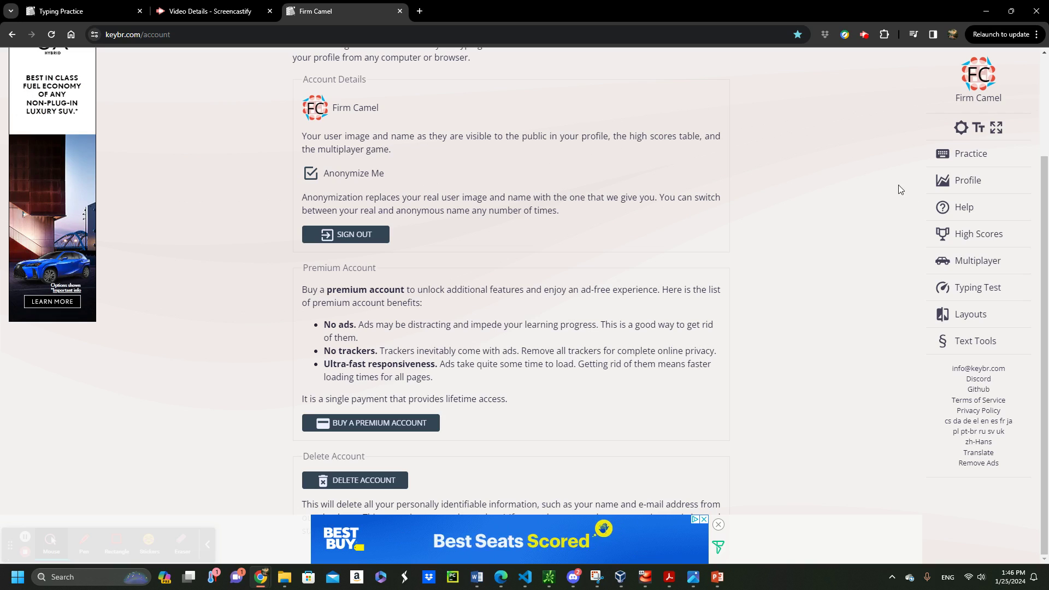
{"action": "mouse_move", "coordinate": [967, 179]}
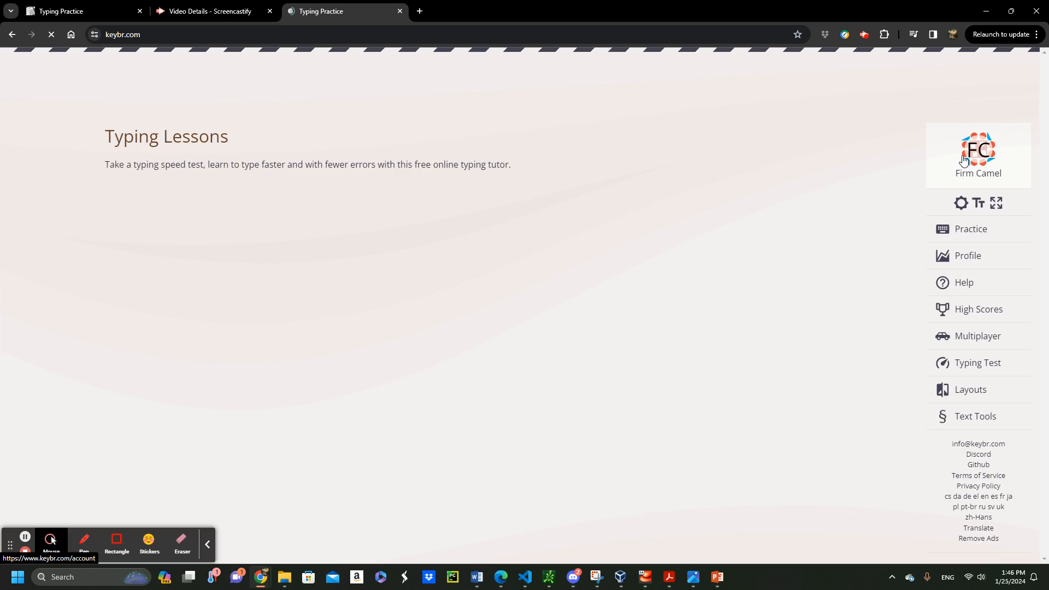
Open Practice and work through a typing lesson, then go to the Profile page
{"action": "left_click", "coordinate": [969, 229]}
{"action": "type", "text": "usage king laughed gre"}
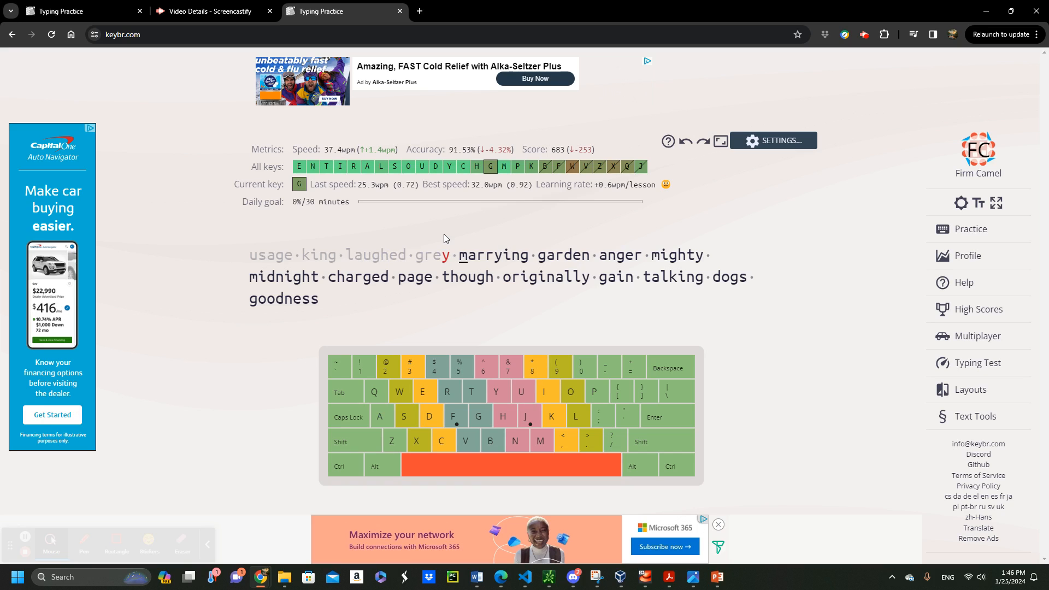
{"action": "mouse_move", "coordinate": [459, 263]}
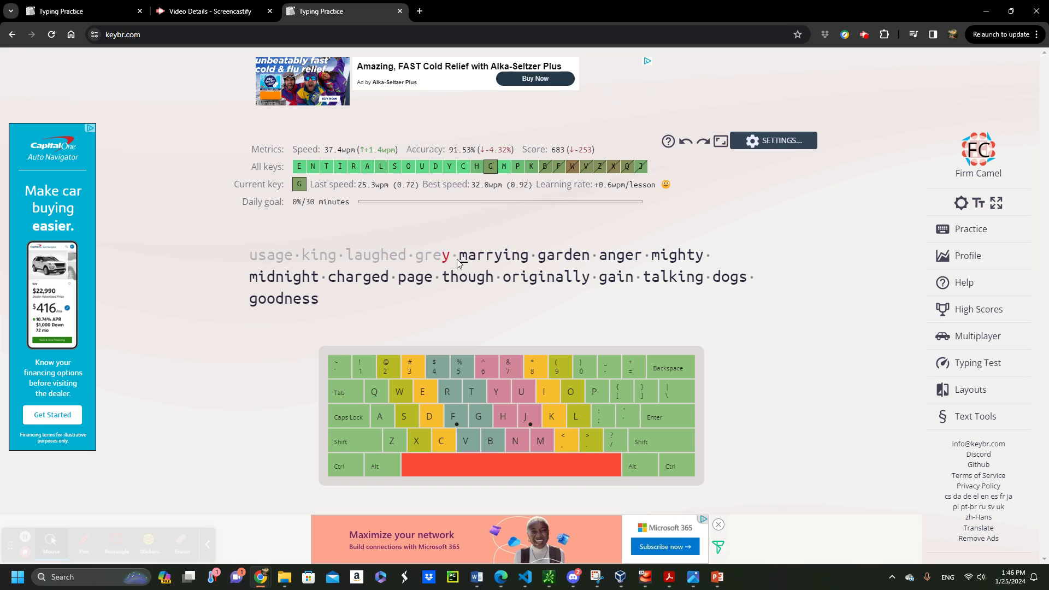
{"action": "mouse_move", "coordinate": [321, 266]}
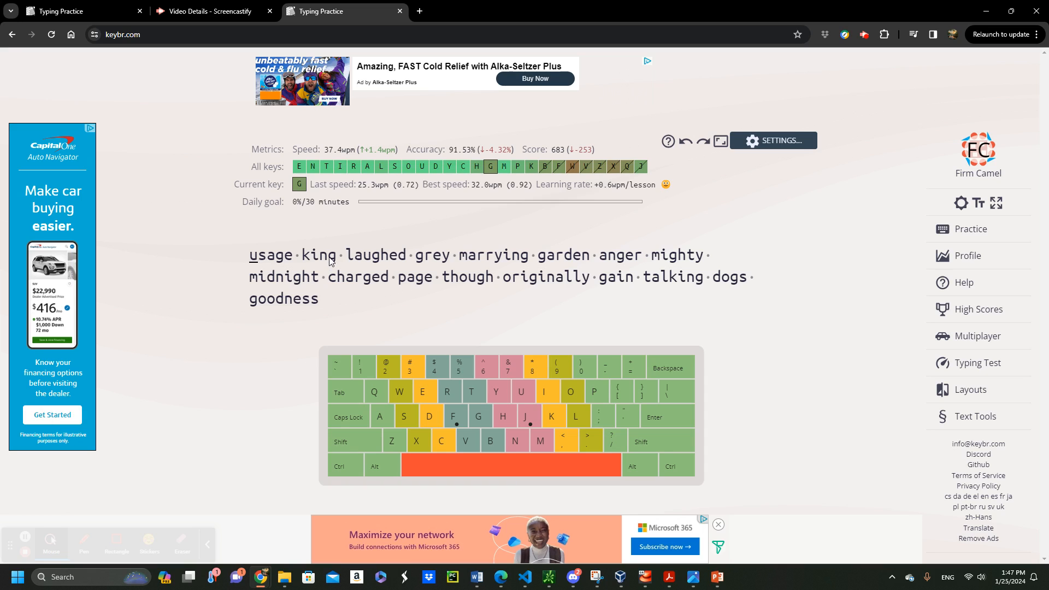
{"action": "mouse_move", "coordinate": [380, 254]}
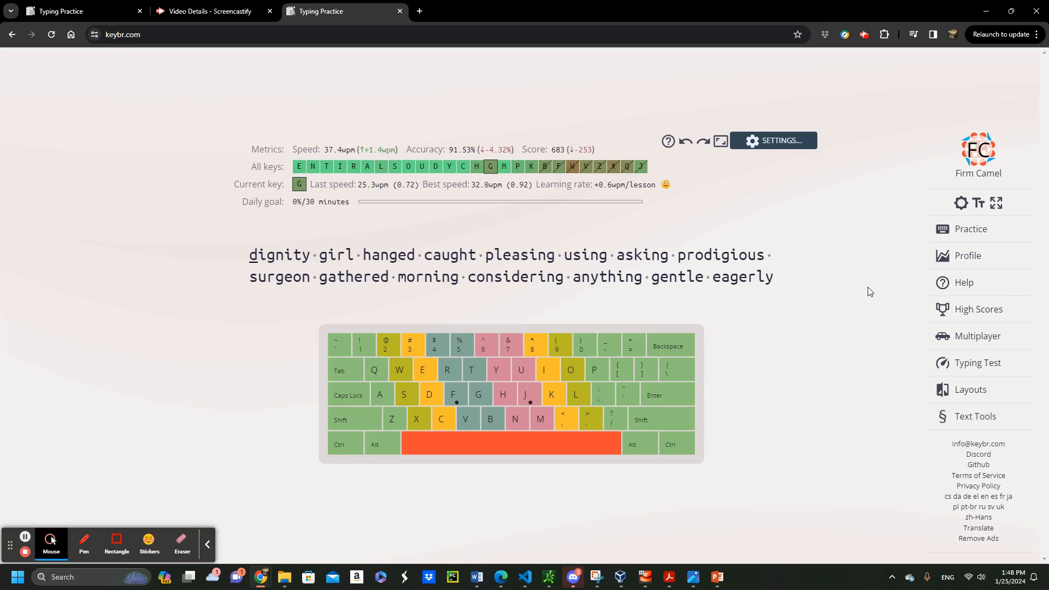
{"action": "left_click", "coordinate": [967, 256]}
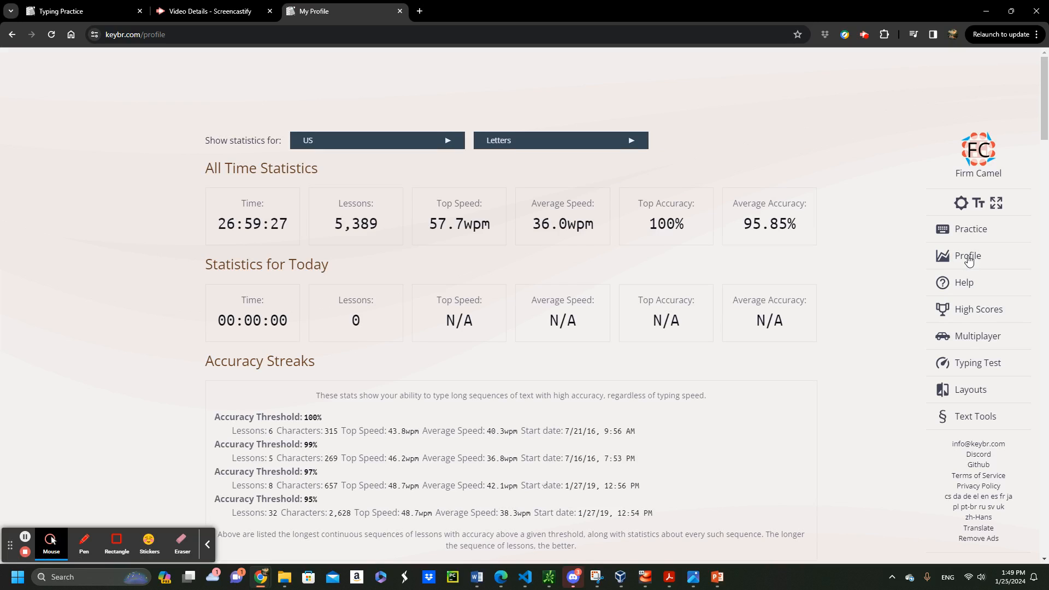
Scroll through the per-key speed, key frequency and speed trend charts, then back up
{"action": "scroll", "scroll_direction": "down", "scroll_amount": 3}
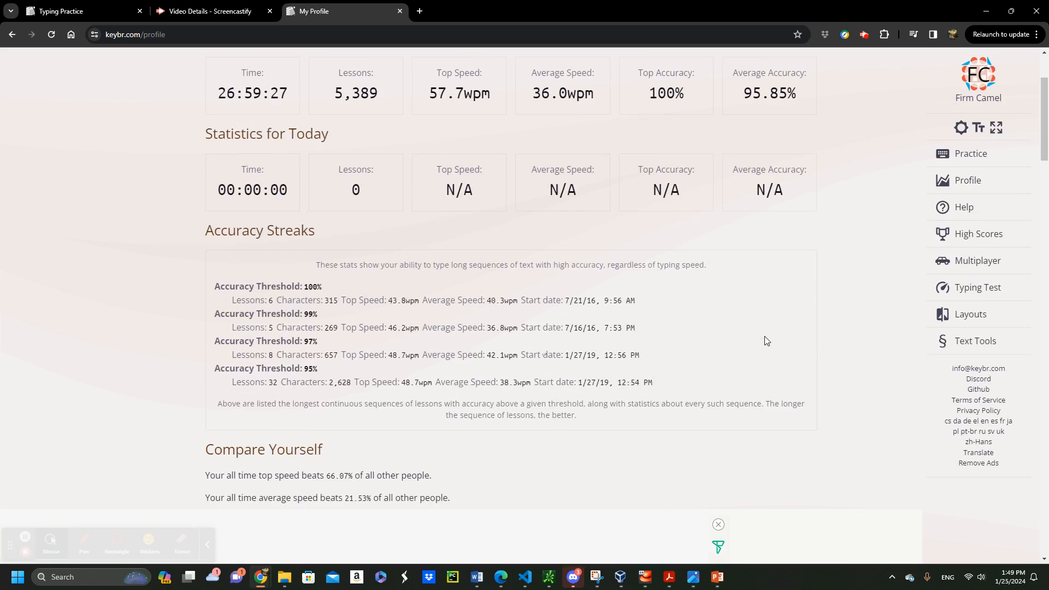
{"action": "scroll", "scroll_direction": "down", "scroll_amount": 3}
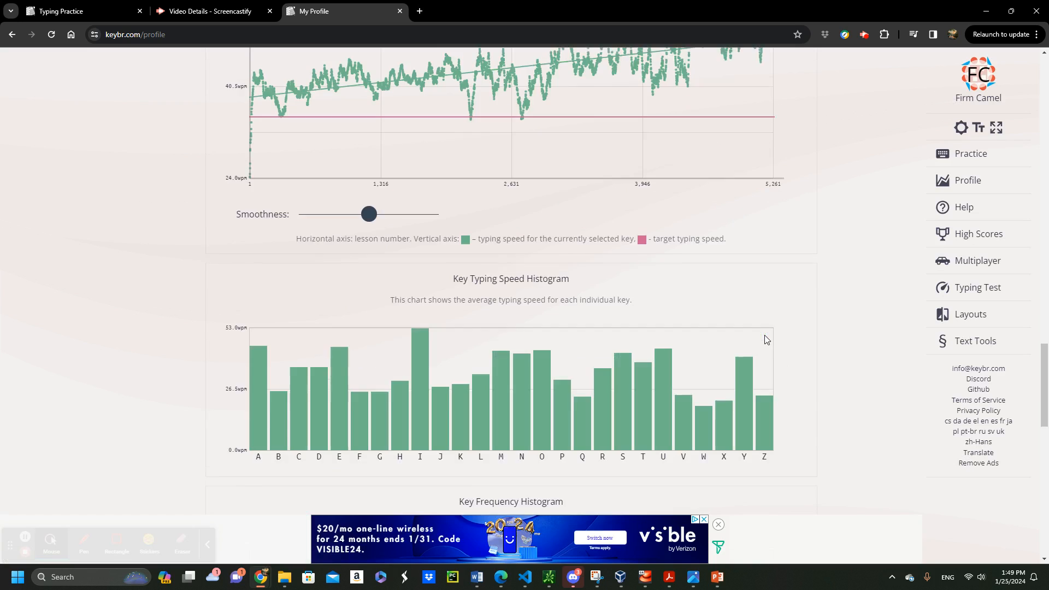
{"action": "scroll", "scroll_direction": "down", "scroll_amount": 3}
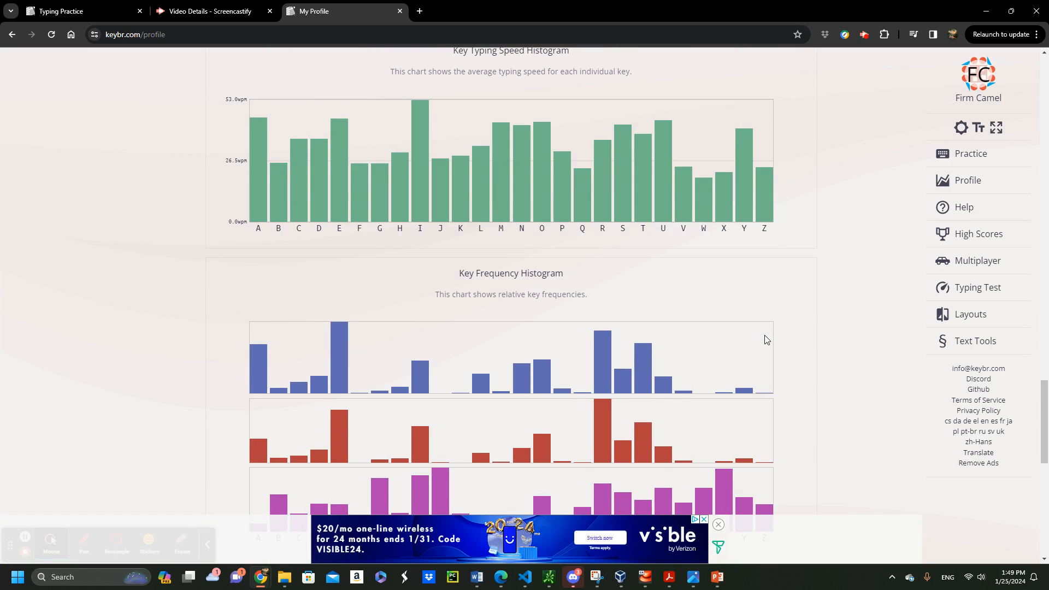
{"action": "scroll", "scroll_direction": "up", "scroll_amount": 3}
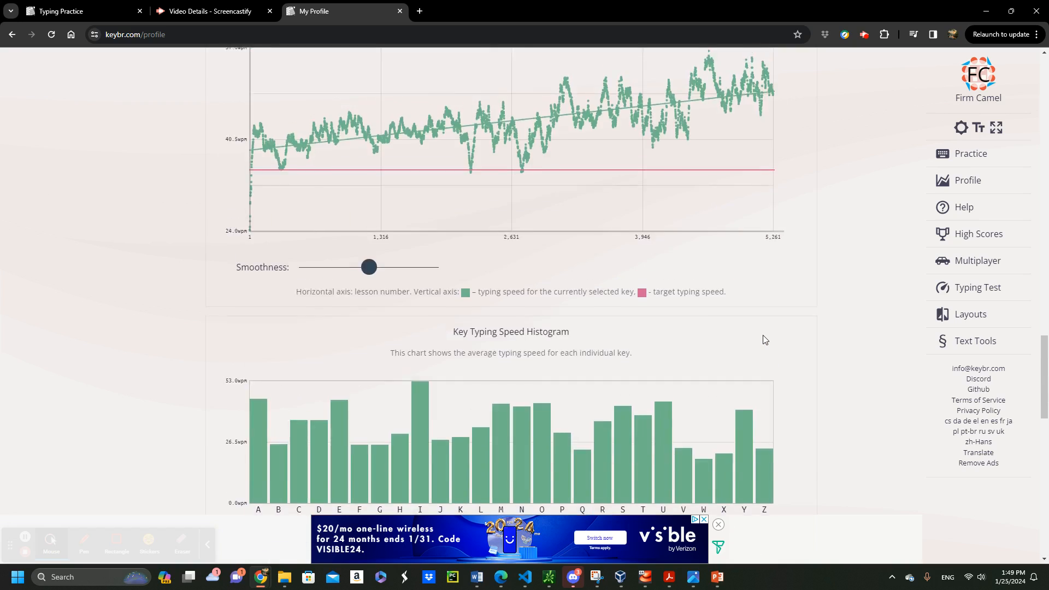
{"action": "scroll", "scroll_direction": "down", "scroll_amount": 3}
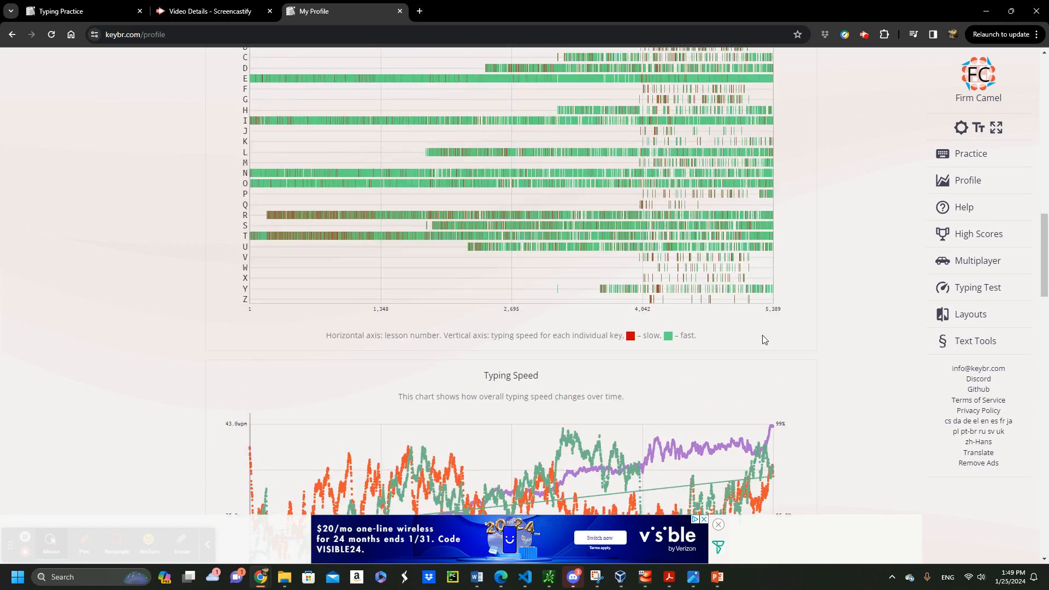
{"action": "scroll", "scroll_direction": "up", "scroll_amount": 3}
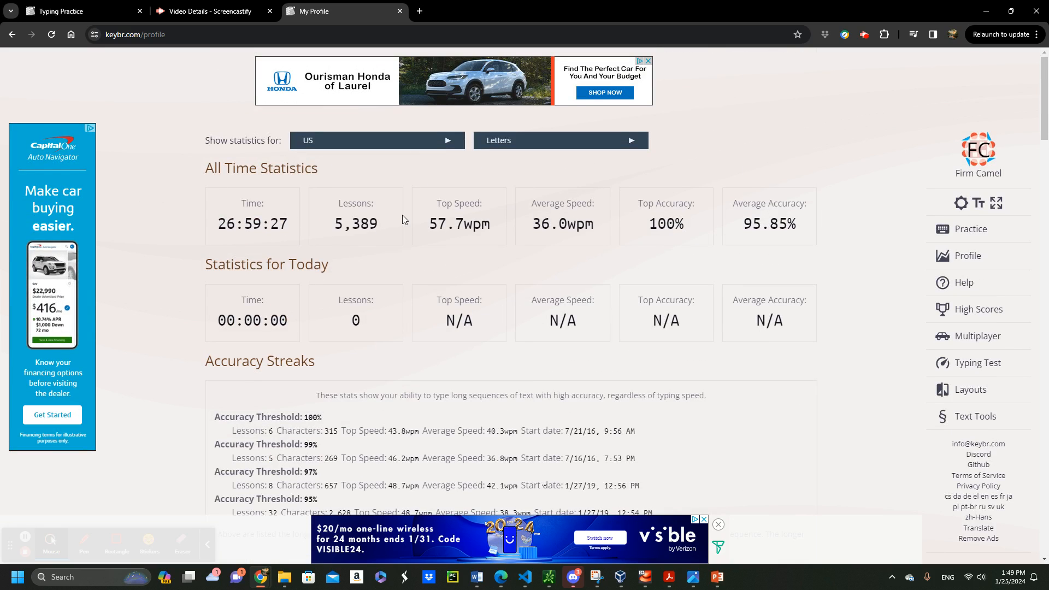
{"action": "mouse_move", "coordinate": [692, 218]}
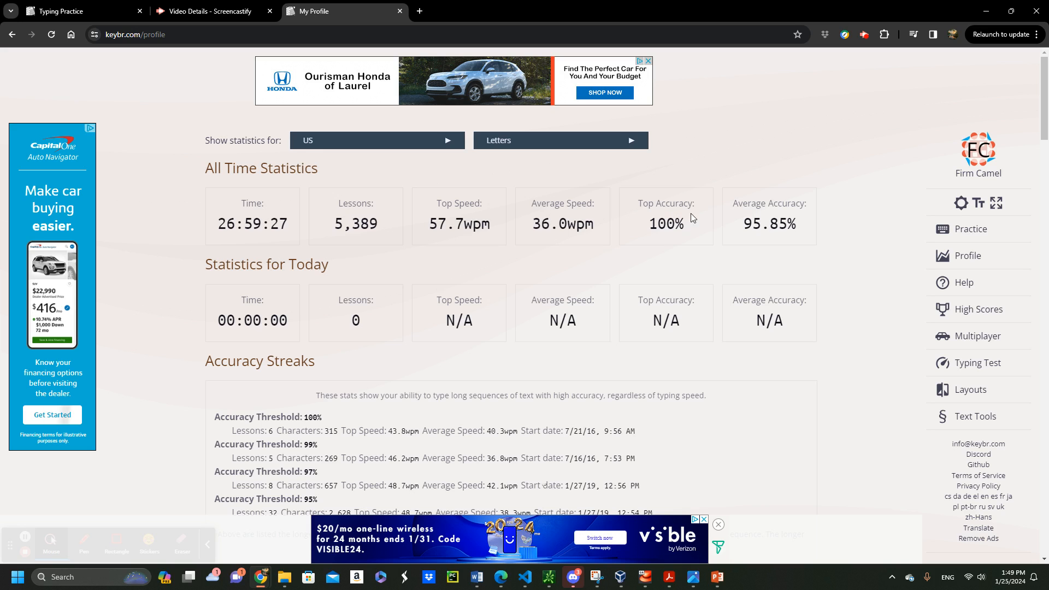
{"action": "mouse_move", "coordinate": [662, 266]}
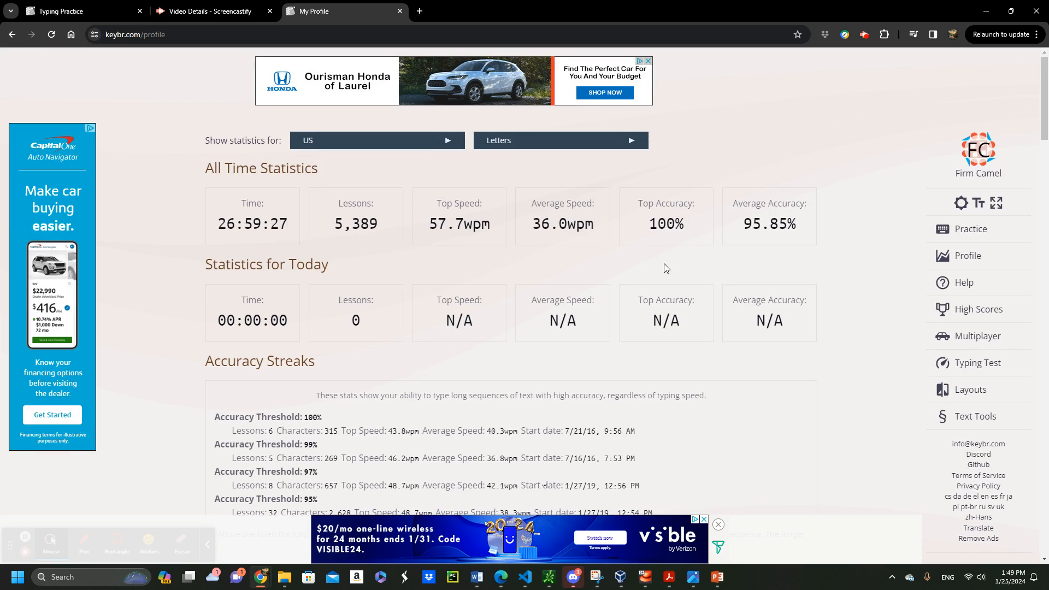
{"action": "mouse_move", "coordinate": [713, 283]}
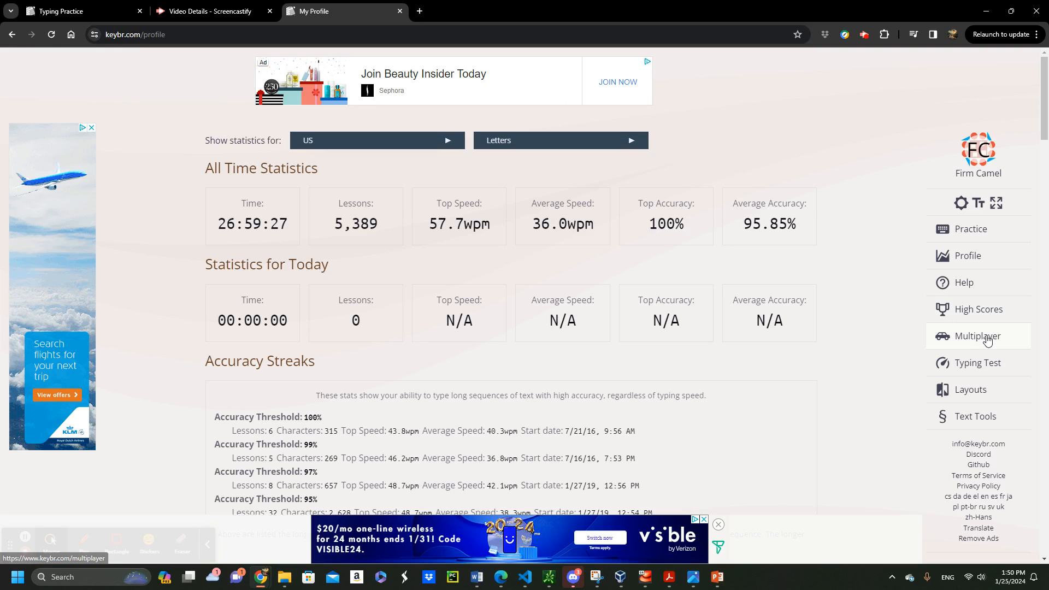
Open Multiplayer from the sidebar to show the race with five players
{"action": "left_click", "coordinate": [975, 336]}
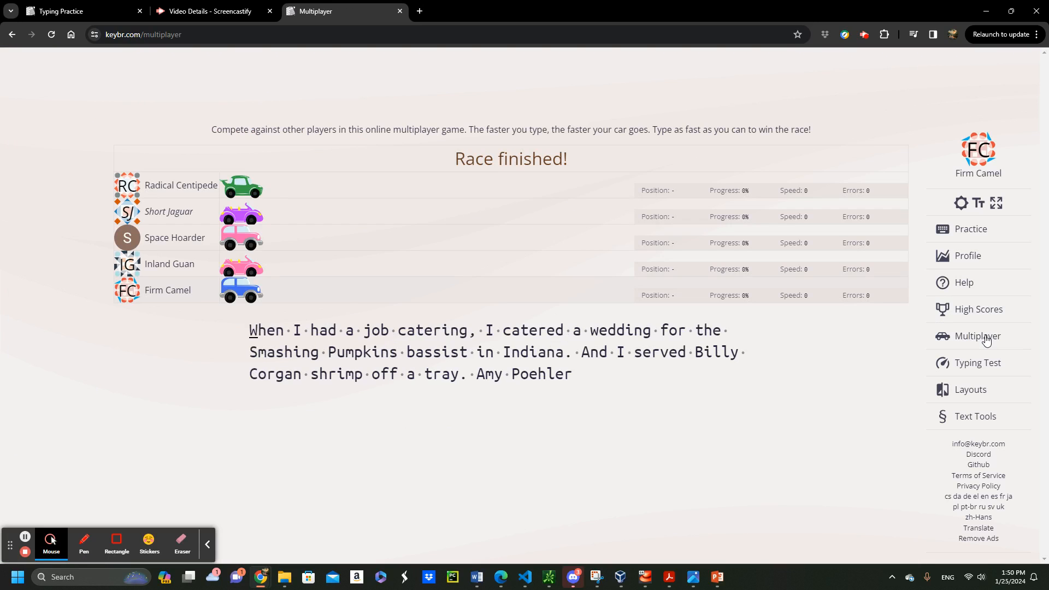